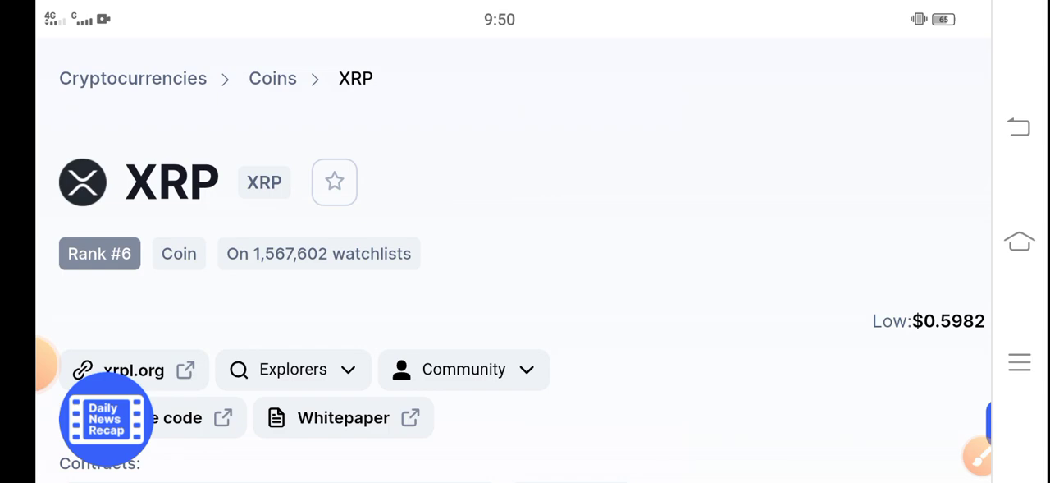
Scroll the XRP page slightly to position the header before annotating
scroll("down", 3)
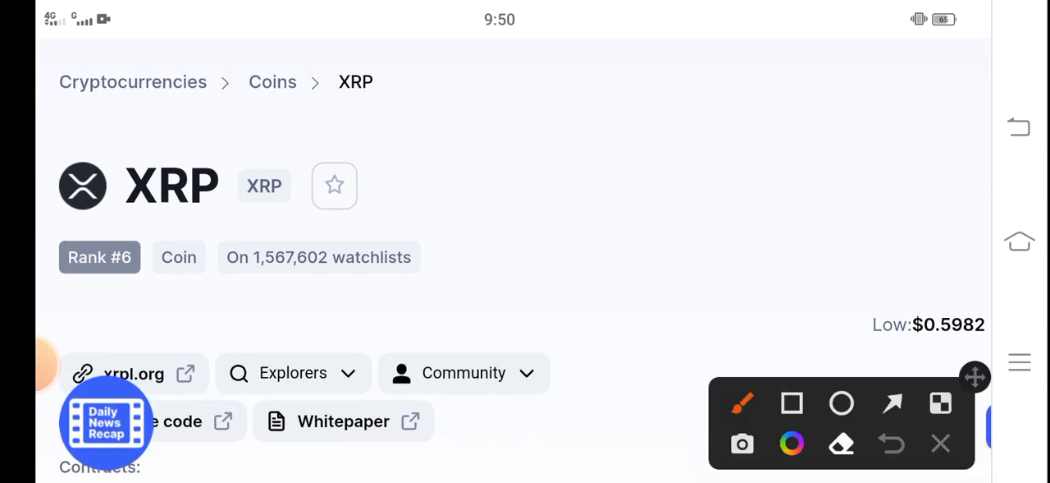
Draw a red rectangle around the XRP title and a red arrow toward its Rank #6 badge
left_click(791, 404)
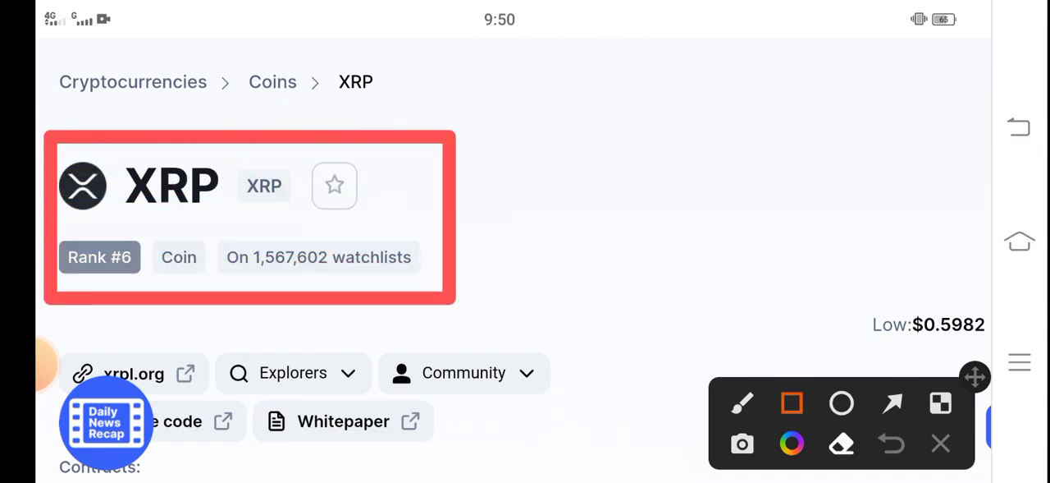
left_click(891, 404)
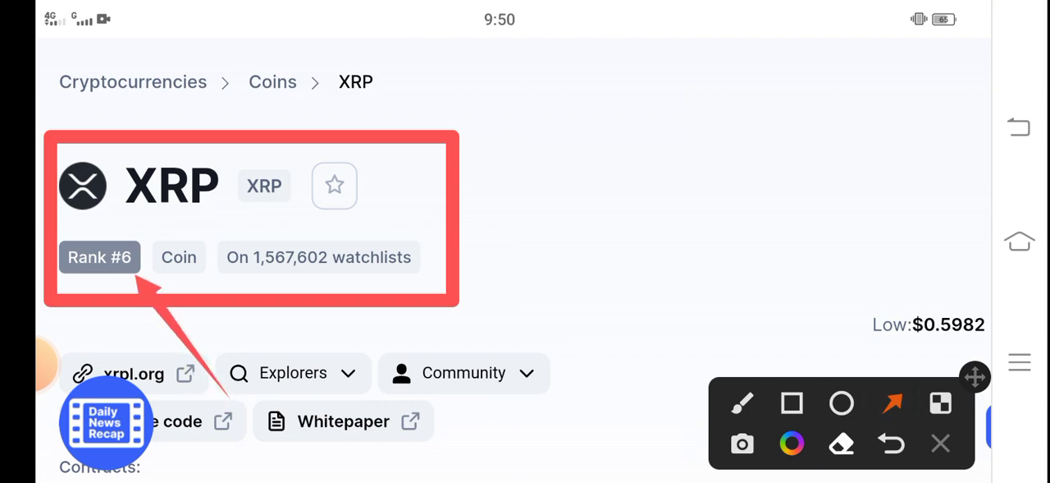
scroll("down", 3)
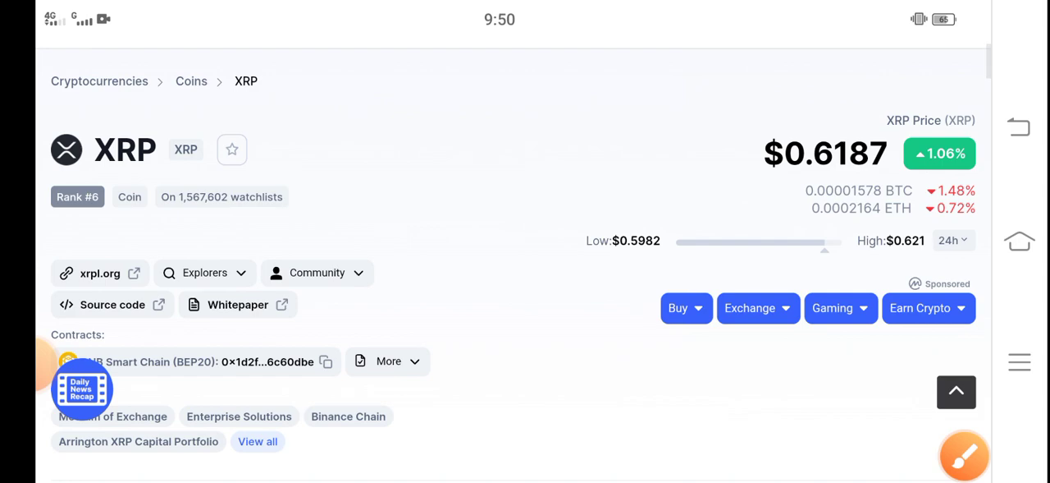
Scroll down to XRP's market stats section showing 24h volume
scroll("down", 3)
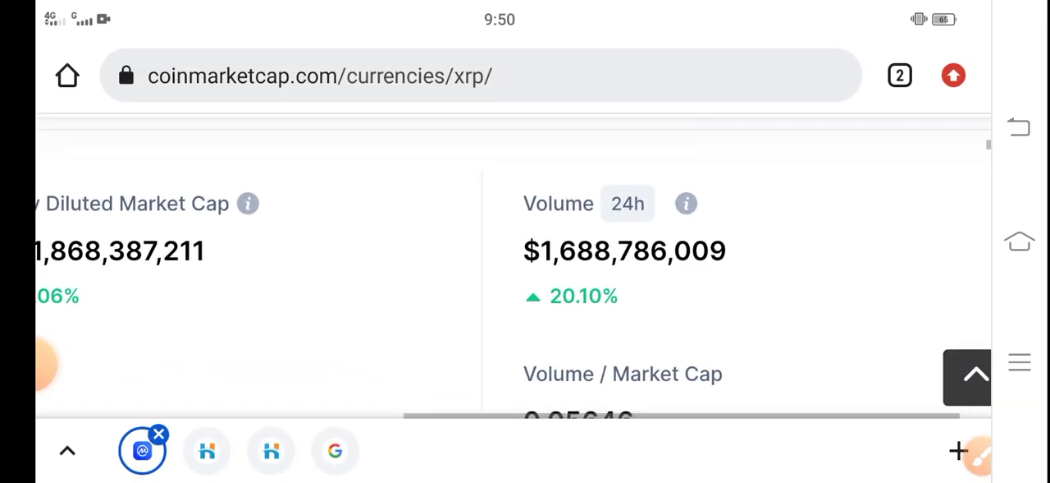
scroll("down", 3)
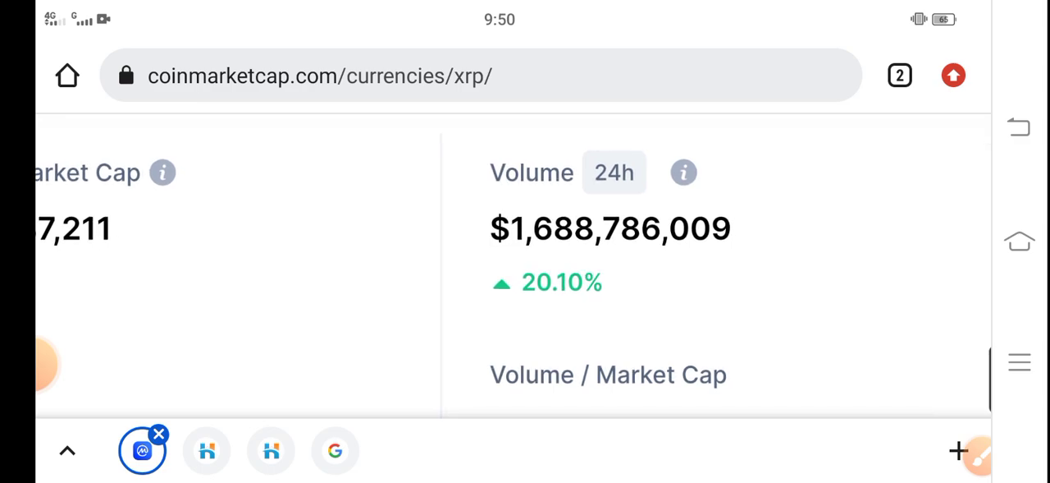
left_click(977, 453)
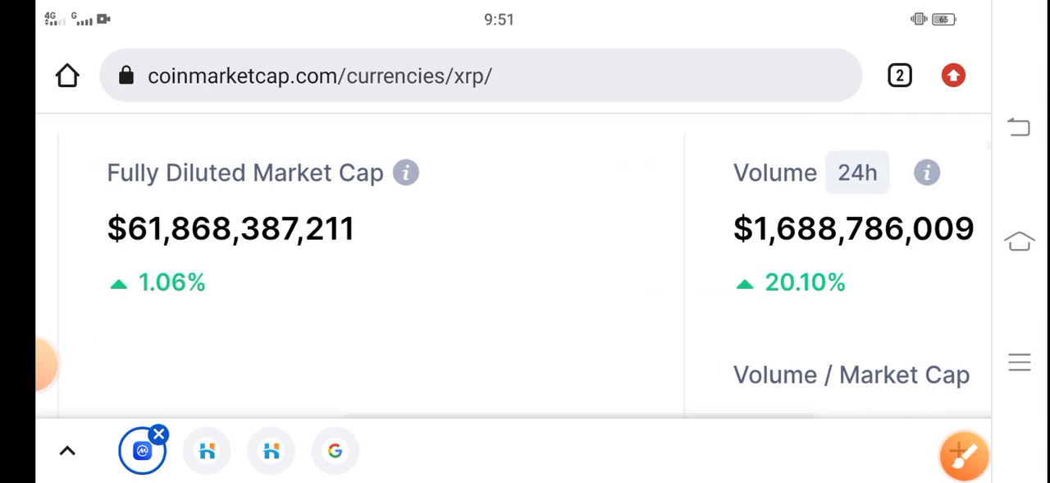
Swipe through Fully Diluted Market Cap and $29.9B Market Cap, then reach the 48.34B circulating supply
scroll("left", 3)
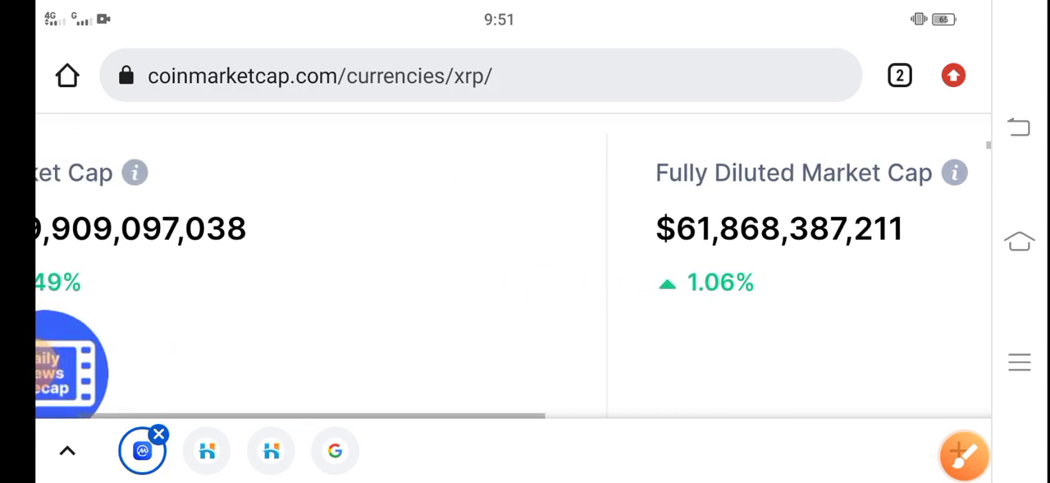
scroll("left", 3)
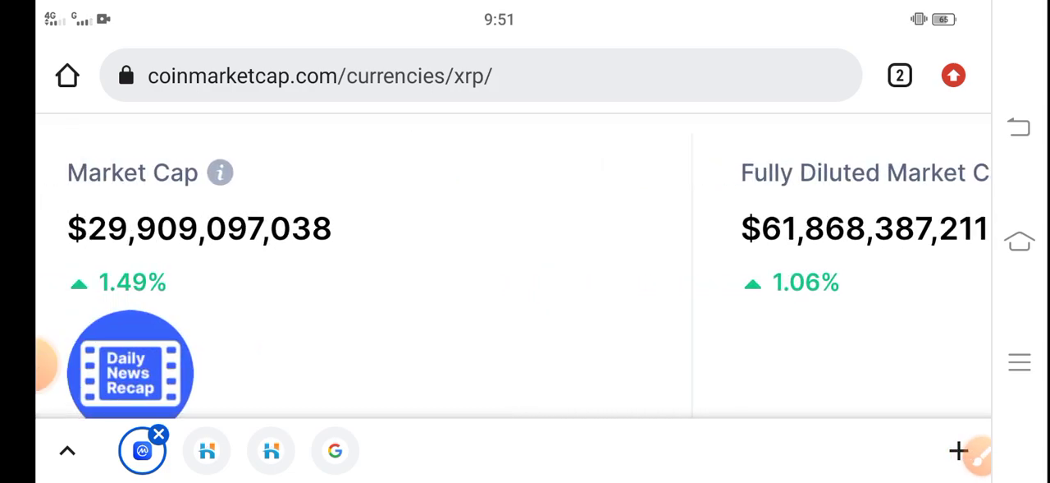
scroll("down", 3)
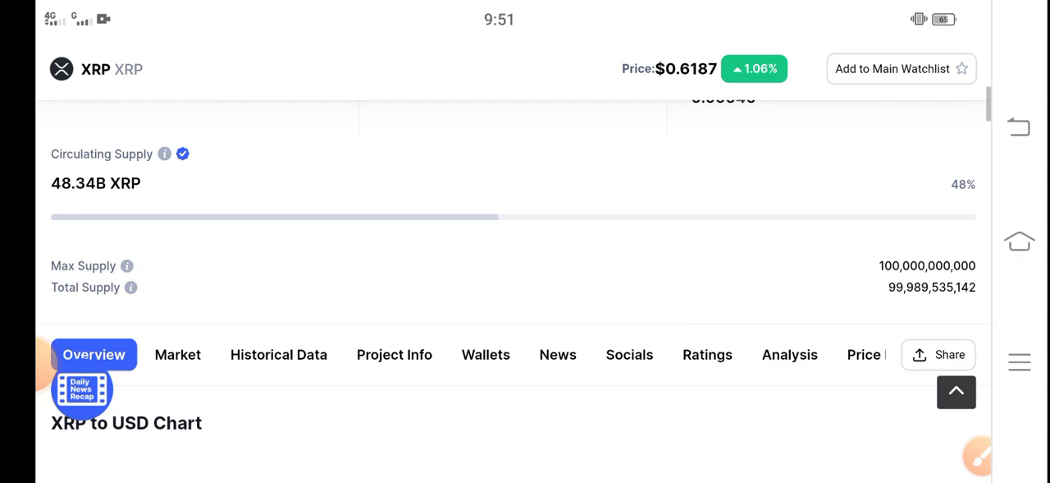